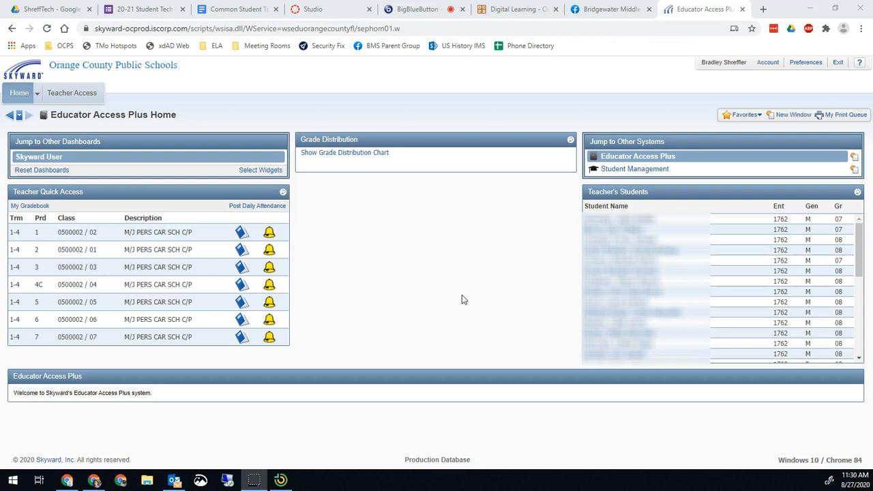
pyautogui.moveTo(460, 298)
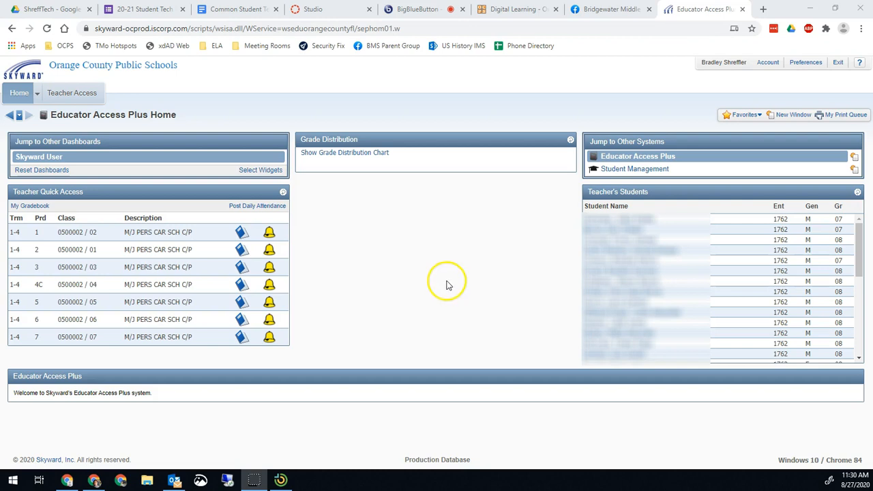
pyautogui.moveTo(430, 273)
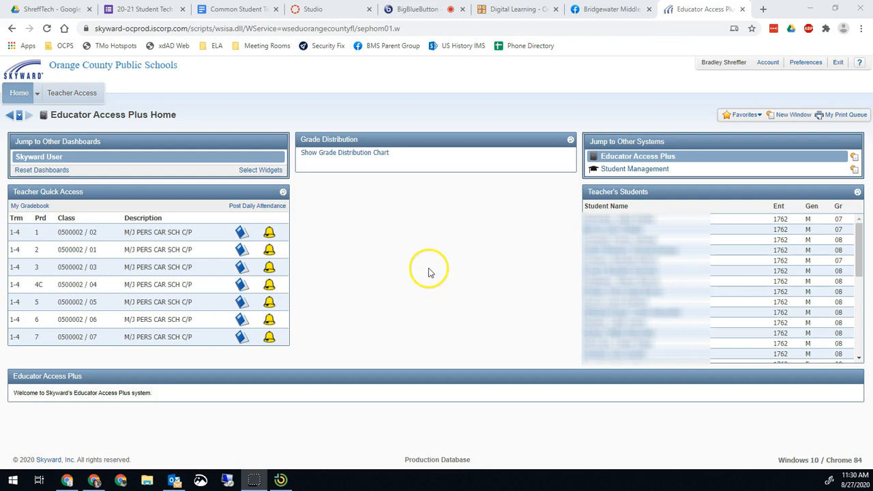
pyautogui.moveTo(362, 225)
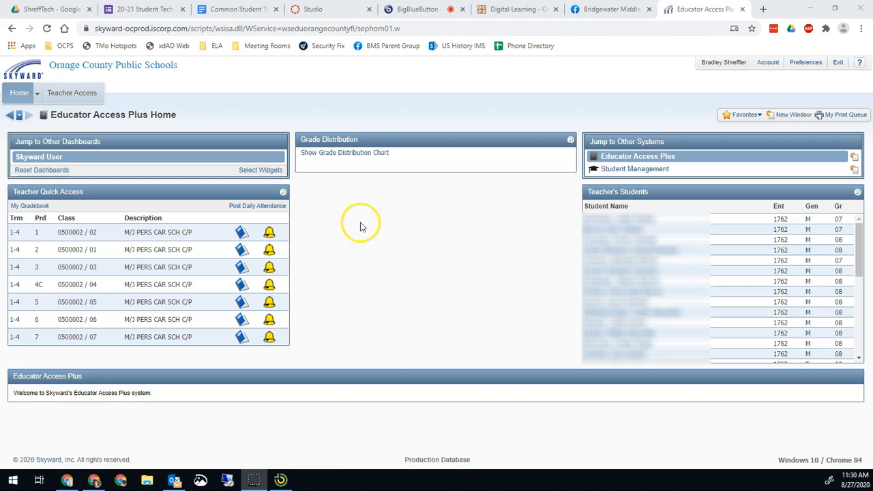
pyautogui.moveTo(398, 229)
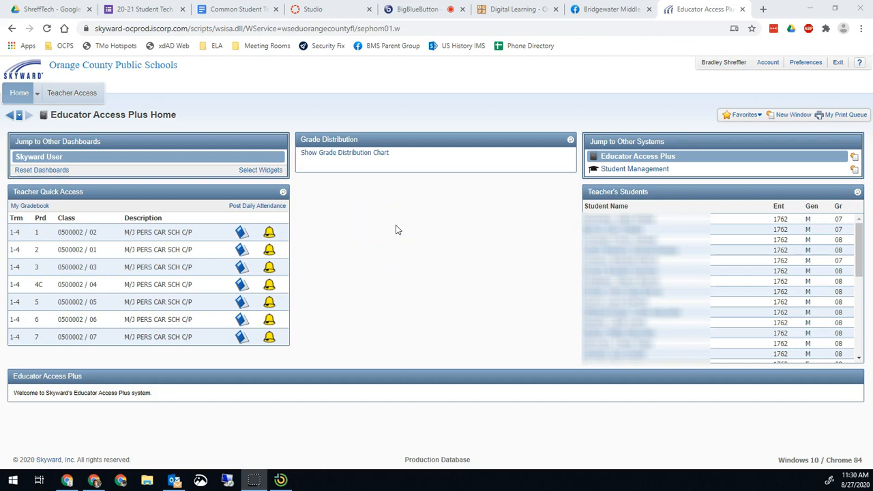
pyautogui.moveTo(116, 93)
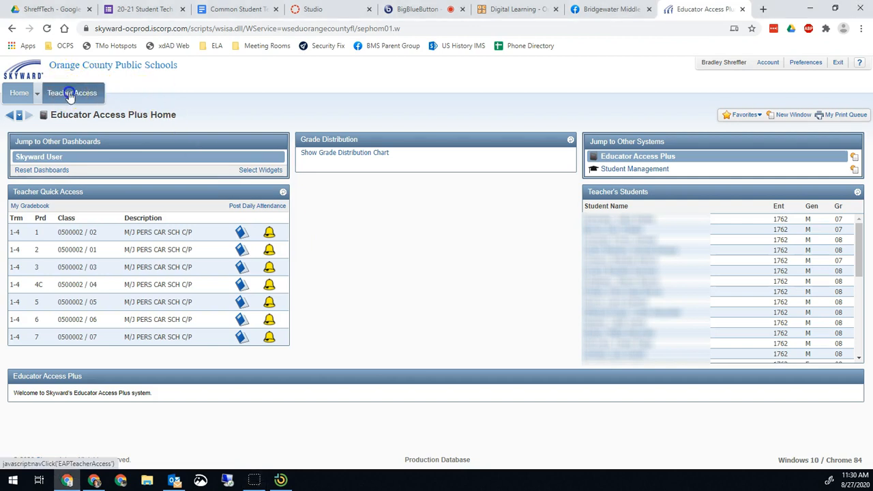
# - Reach the Class Roster report templates via My Gradebook's Reports for All Classes
pyautogui.click(72, 92)
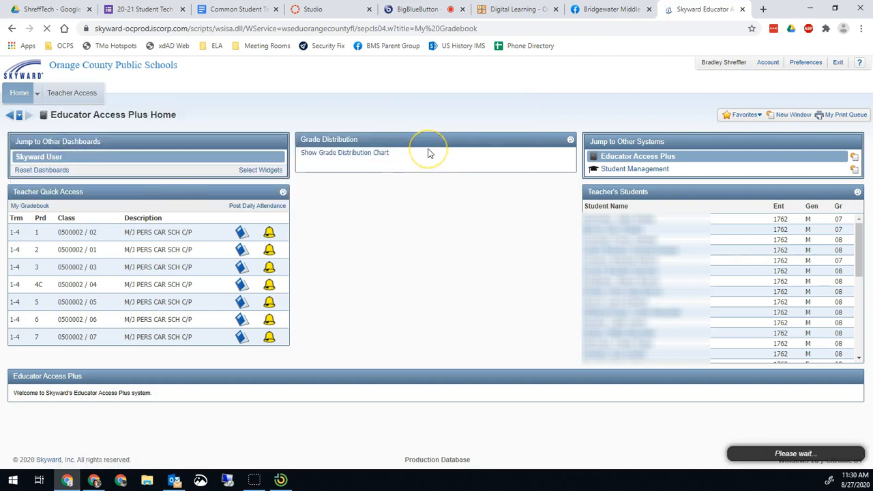
pyautogui.click(30, 205)
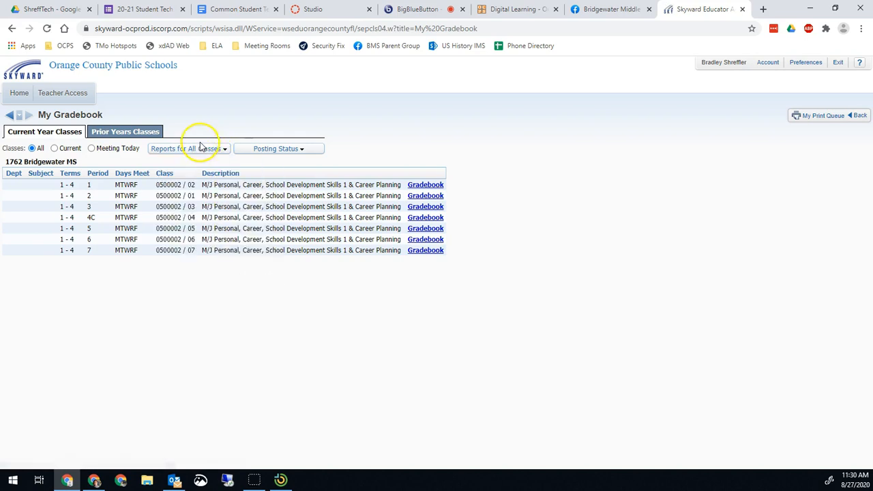
pyautogui.click(188, 148)
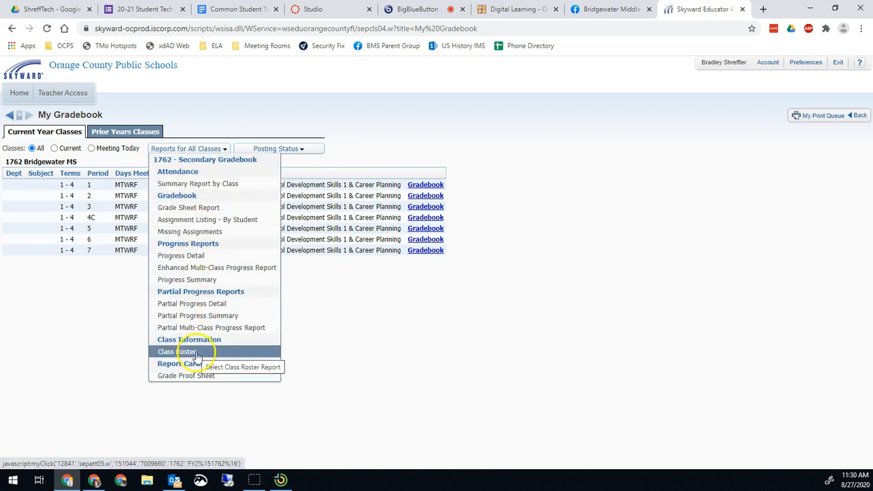
pyautogui.click(178, 352)
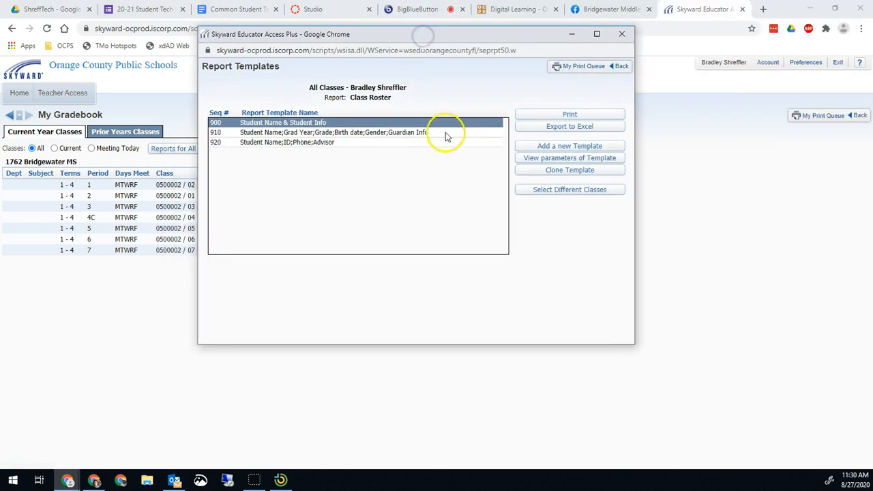
pyautogui.moveTo(521, 24)
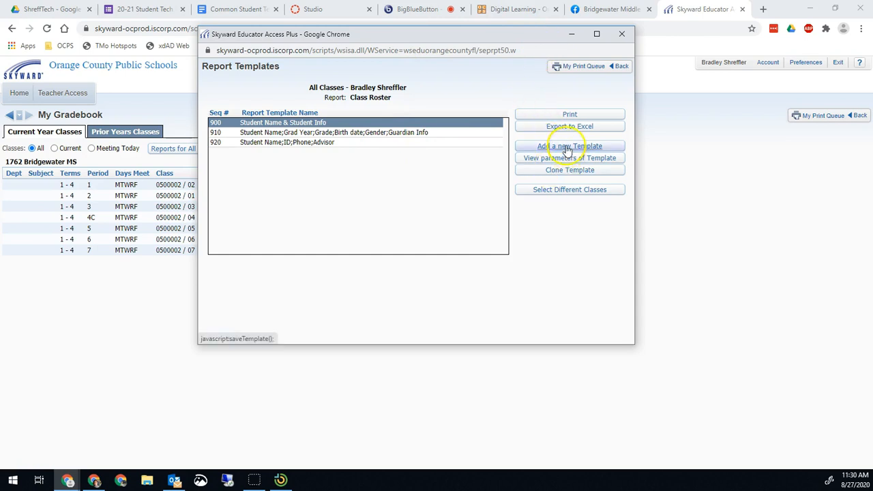
# - Add a Class Roster template named 'First Name First' at sequence 10 and save it
pyautogui.click(570, 146)
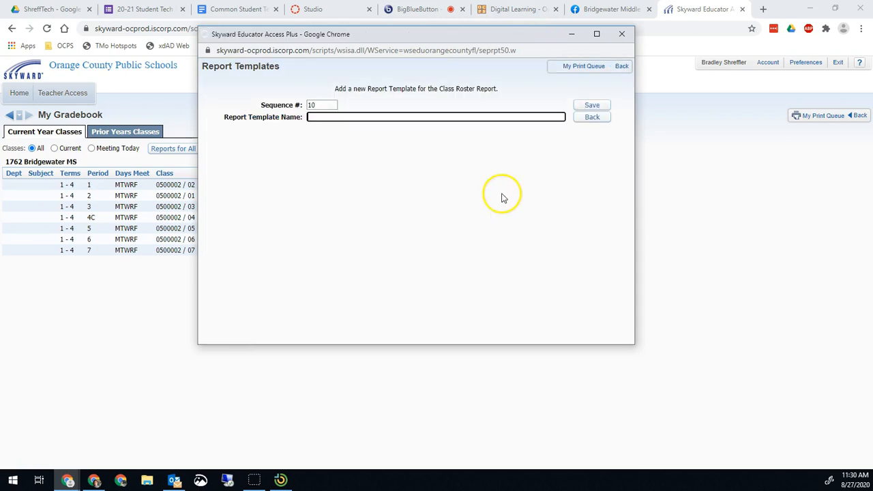
pyautogui.moveTo(322, 105)
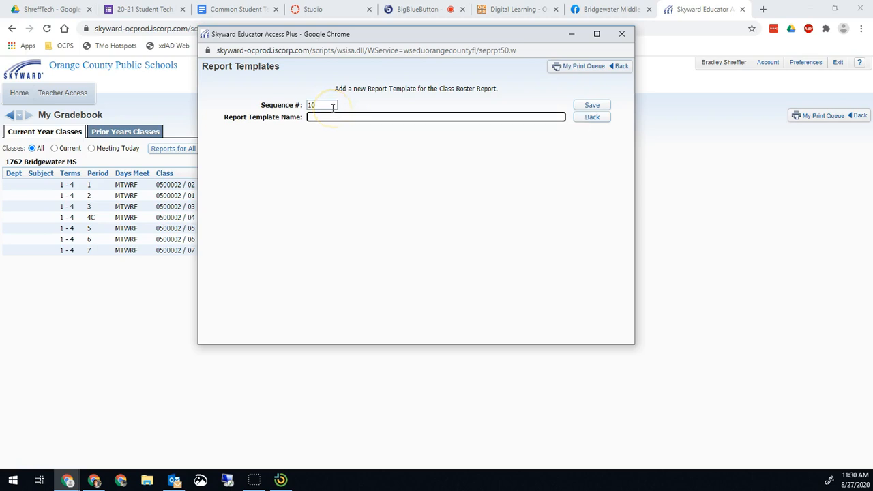
pyautogui.write('First Name First')
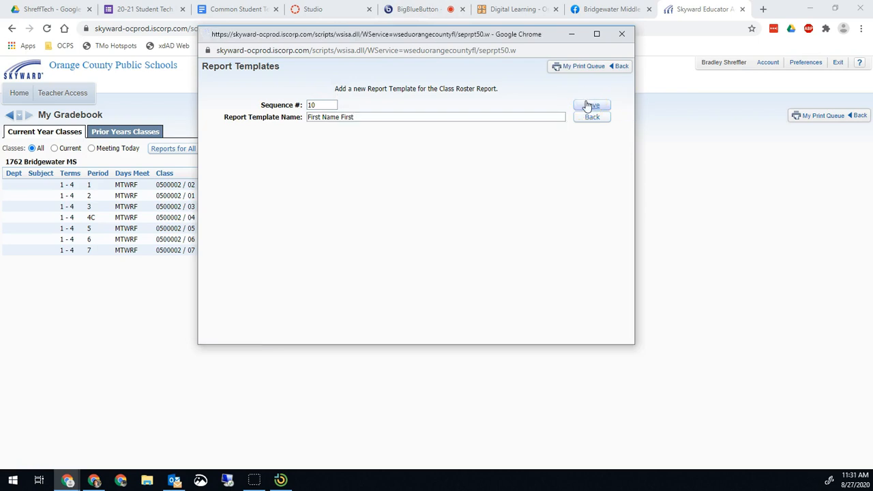
pyautogui.click(592, 105)
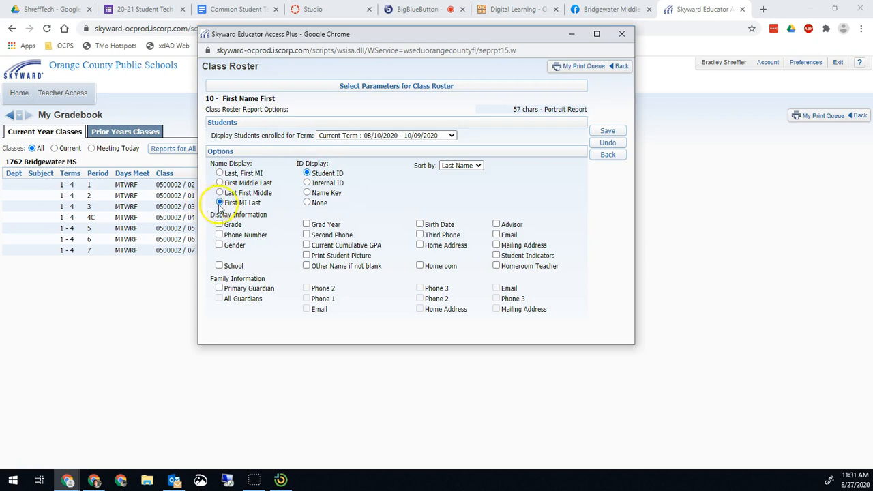
pyautogui.moveTo(341, 208)
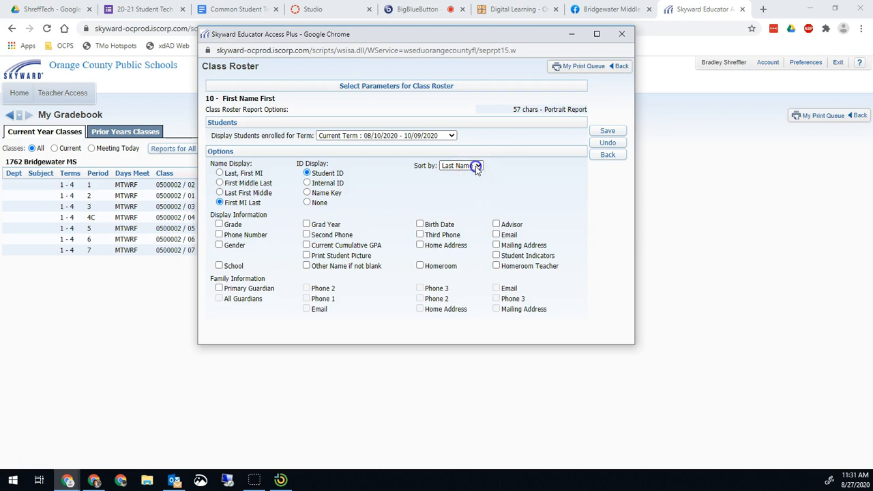
# - Set the template to display First MI Last, sort by First Name, and save
pyautogui.click(478, 165)
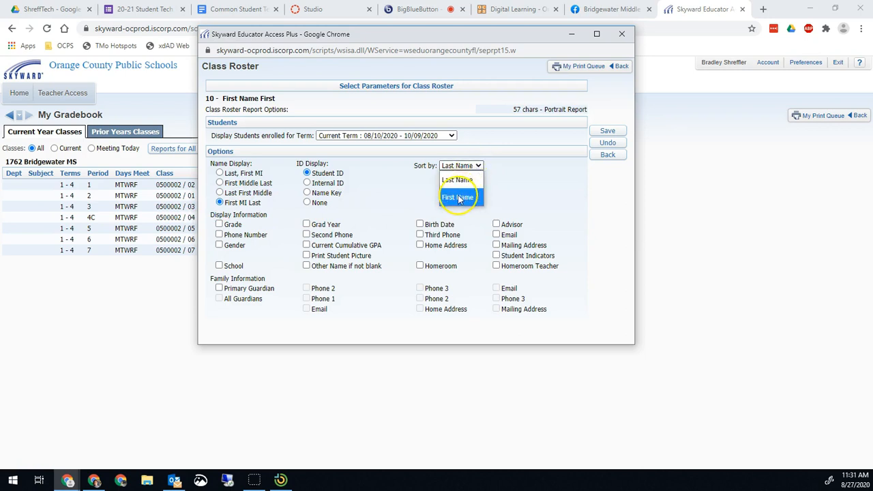
pyautogui.click(458, 197)
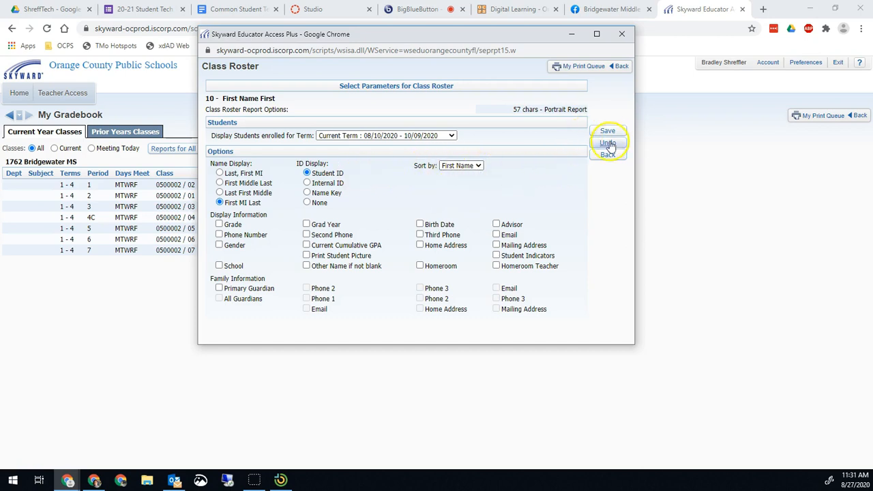
pyautogui.click(607, 131)
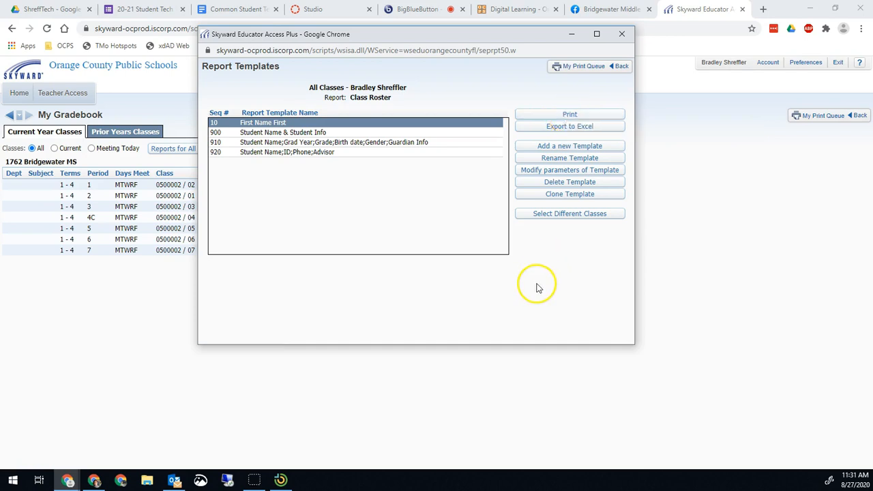
pyautogui.moveTo(570, 115)
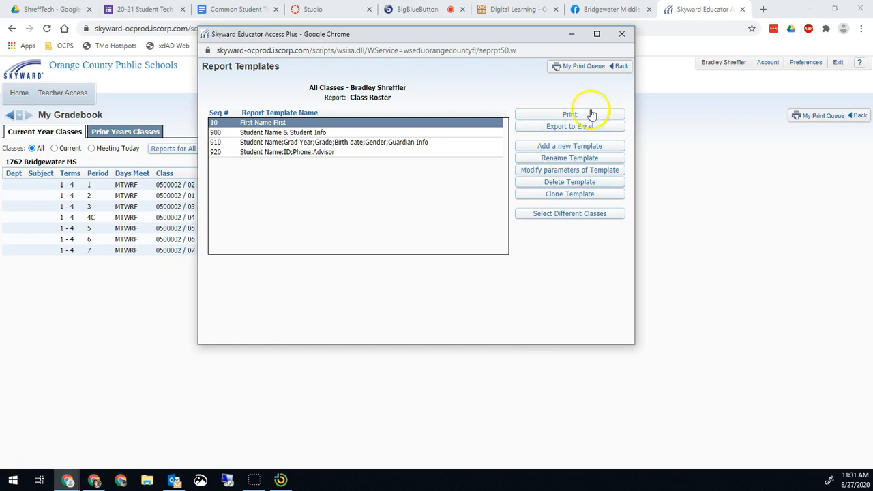
pyautogui.moveTo(620, 65)
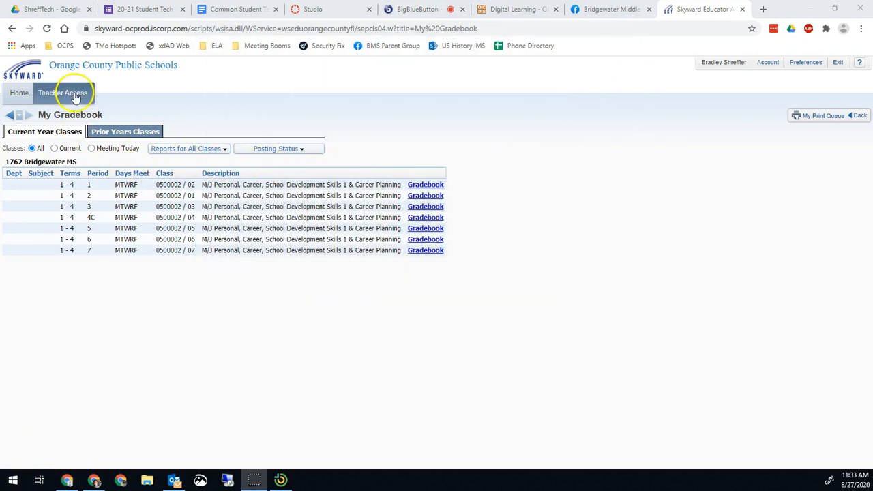
# - Go to Post Daily Attendance and take period 1 attendance By Name
pyautogui.click(63, 93)
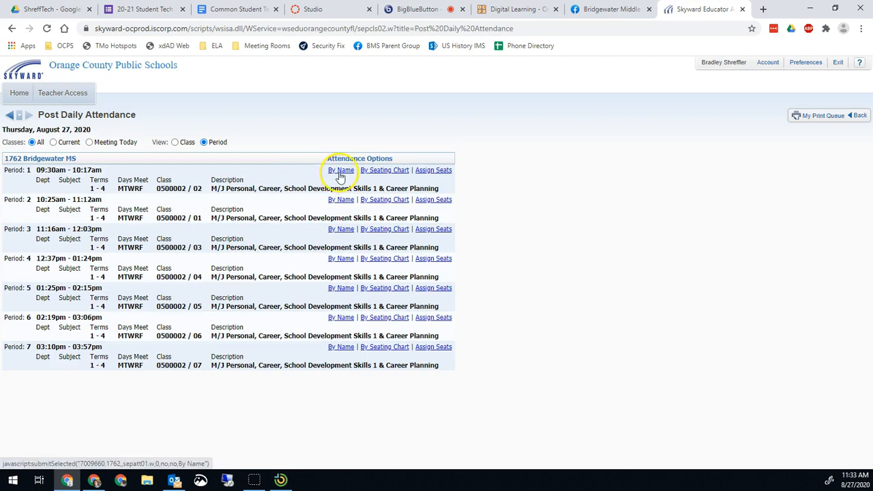
pyautogui.click(340, 169)
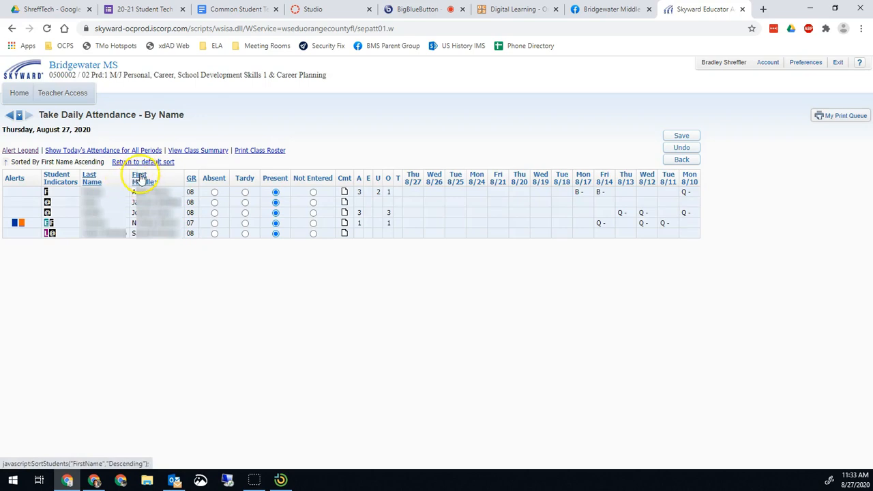
pyautogui.click(139, 177)
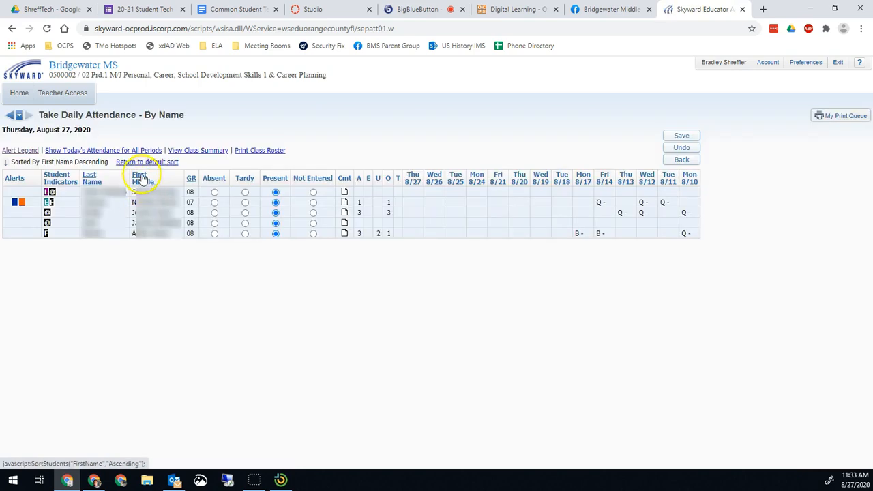
pyautogui.click(139, 177)
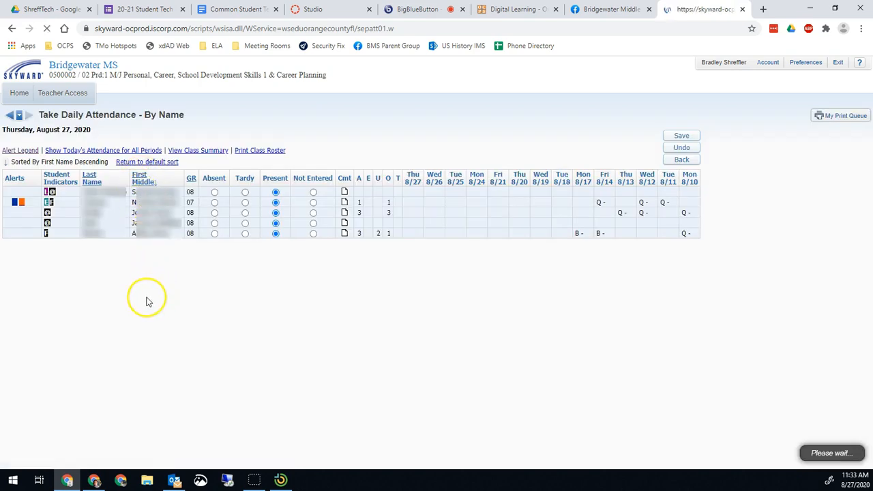
pyautogui.click(143, 177)
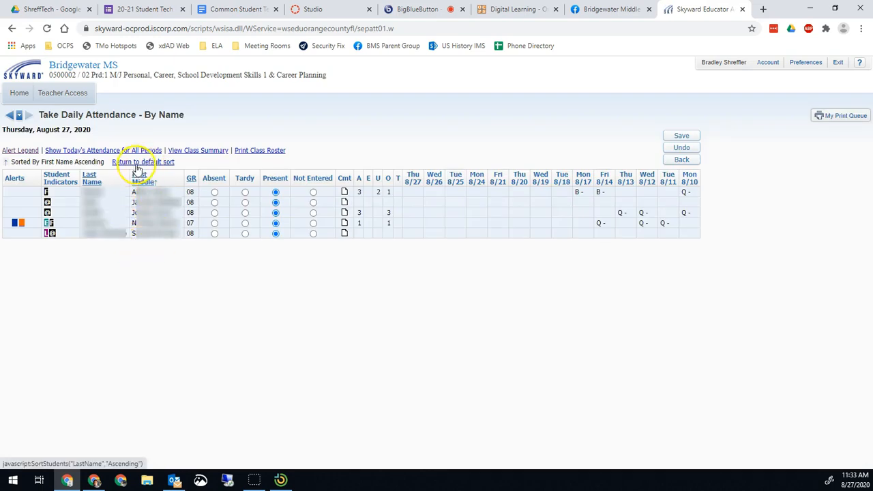
pyautogui.click(140, 177)
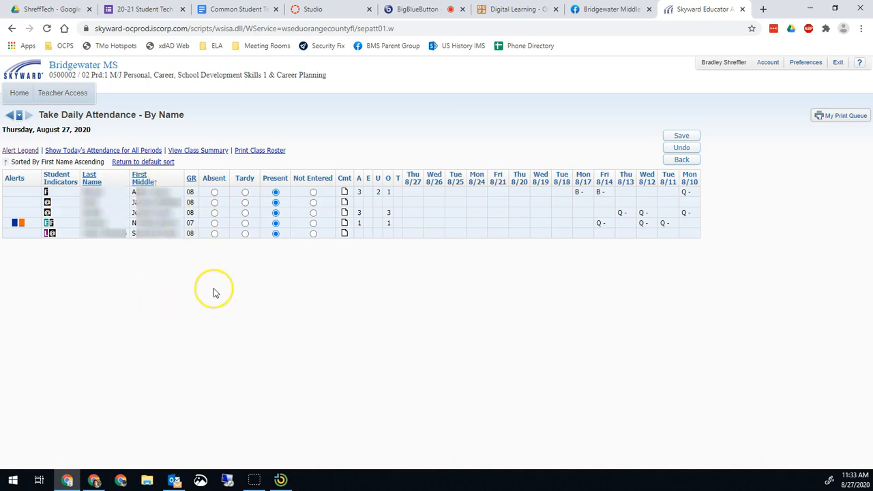
pyautogui.moveTo(202, 311)
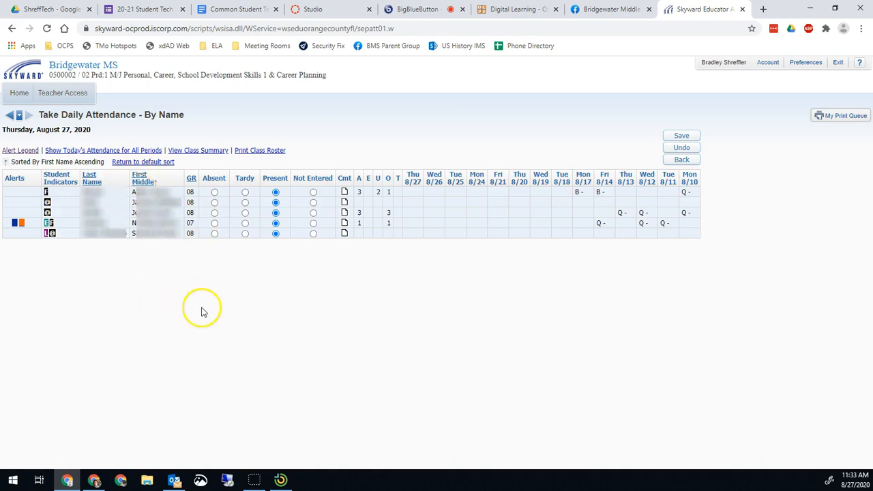